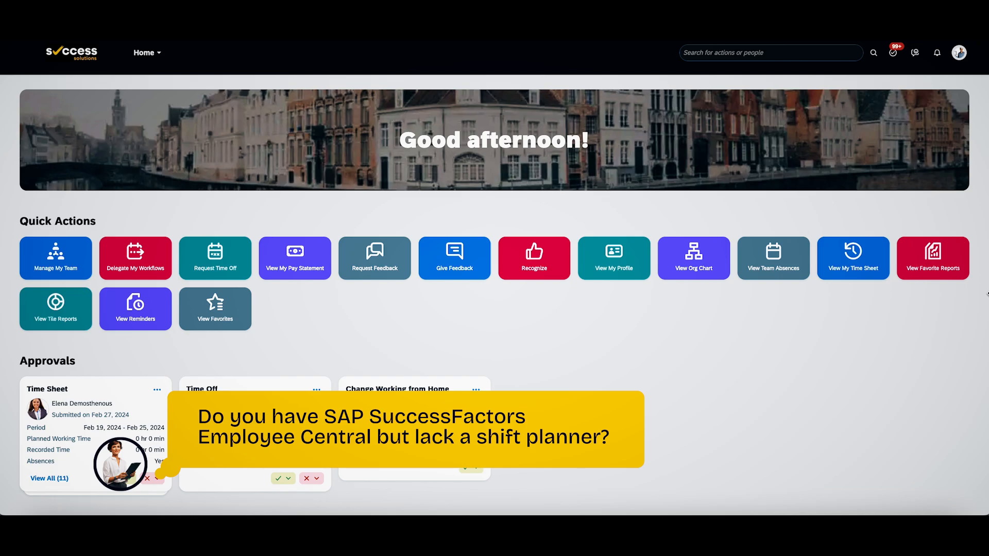
Step: Scroll the home page toward the Shift Planning app for 1–31 March 2024
scroll("down", 3)
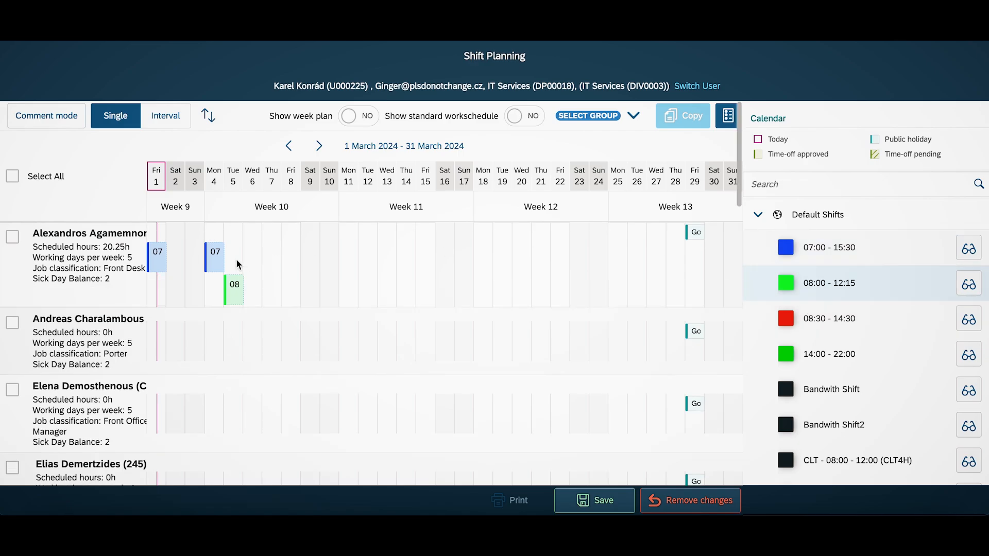
left_click(253, 252)
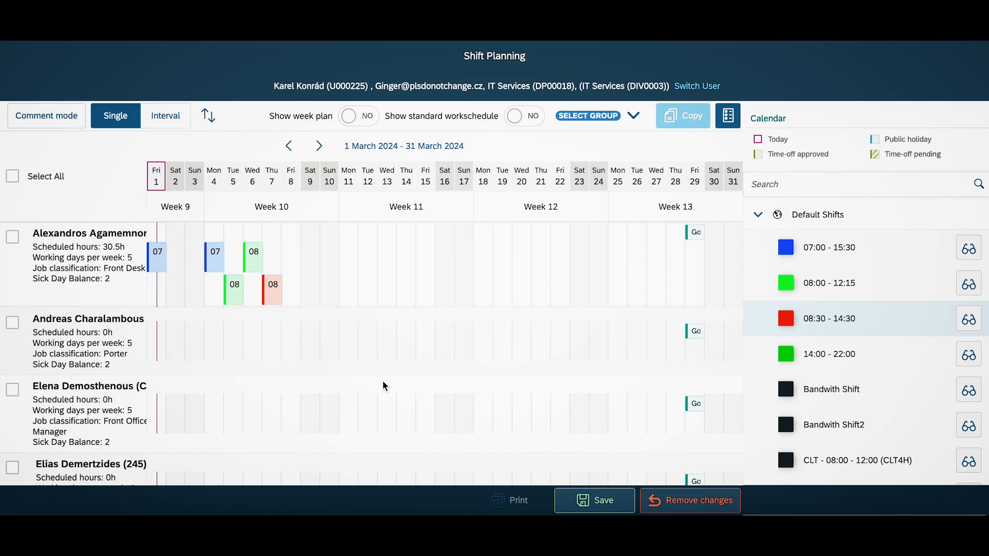
left_click(166, 116)
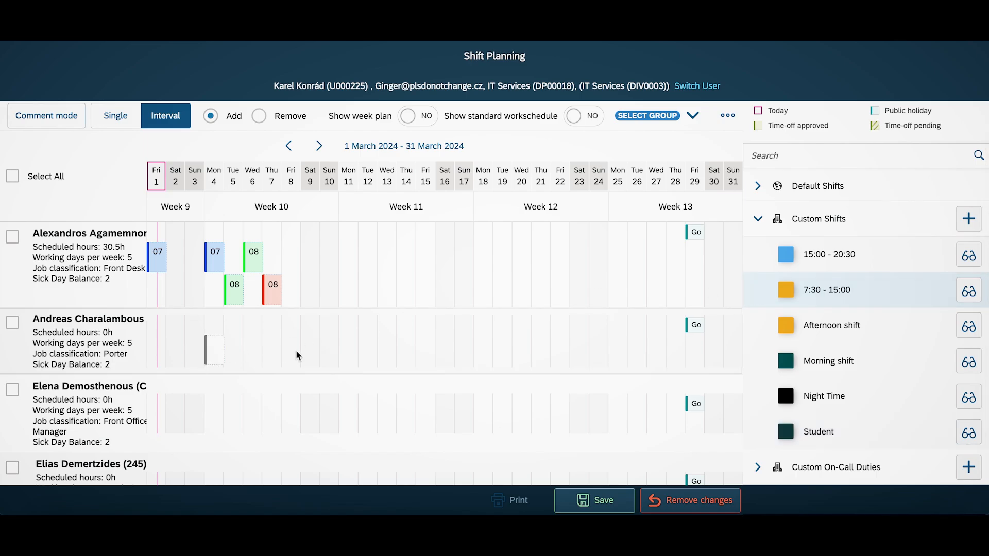
Step: Select the Front Office Manager and next three employees and assign the 15:00–20:30 custom shift
scroll("down", 3)
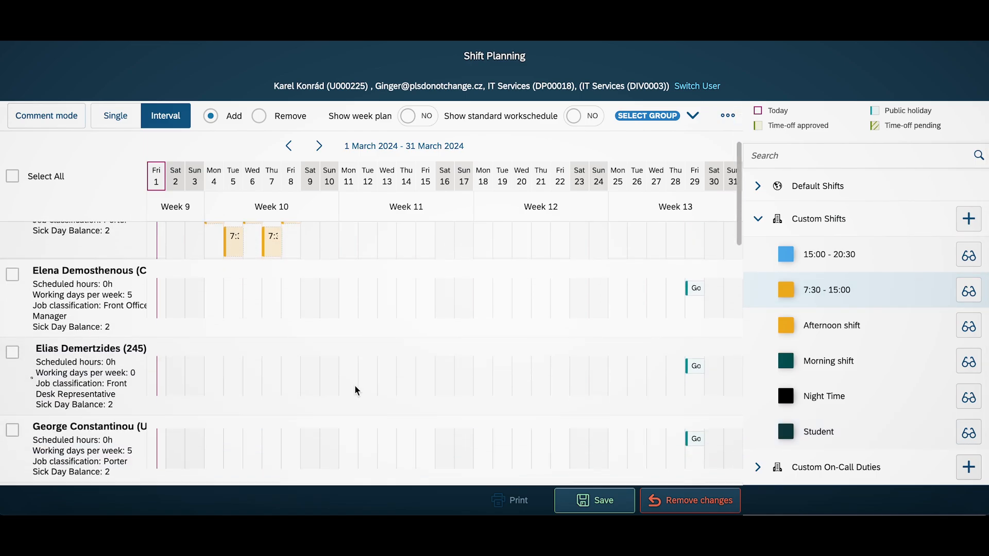
left_click(12, 236)
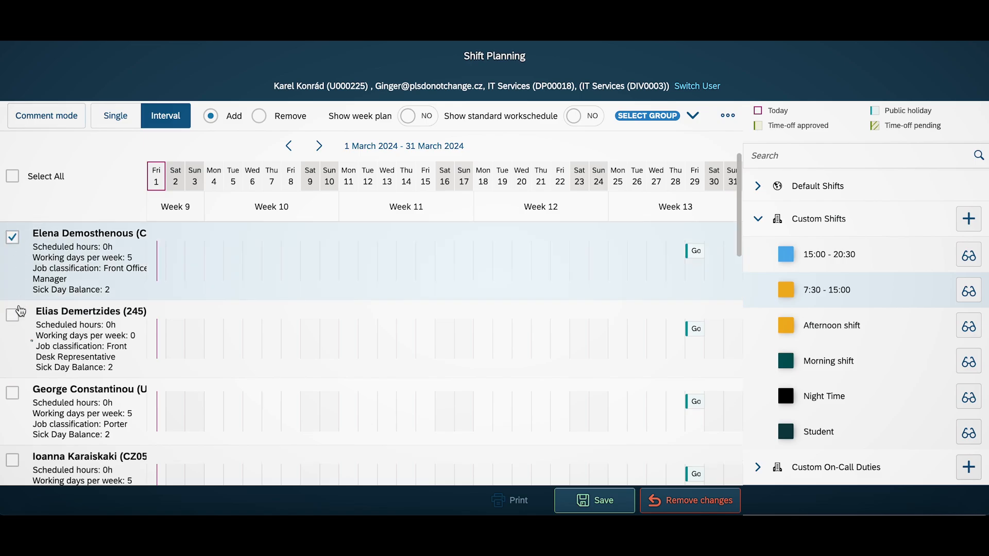
left_click(12, 315)
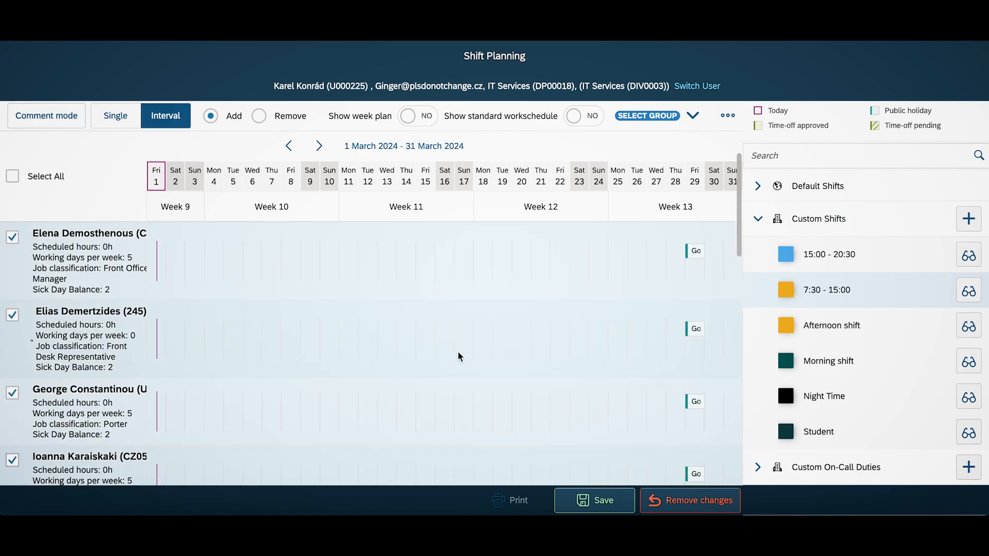
left_click(829, 254)
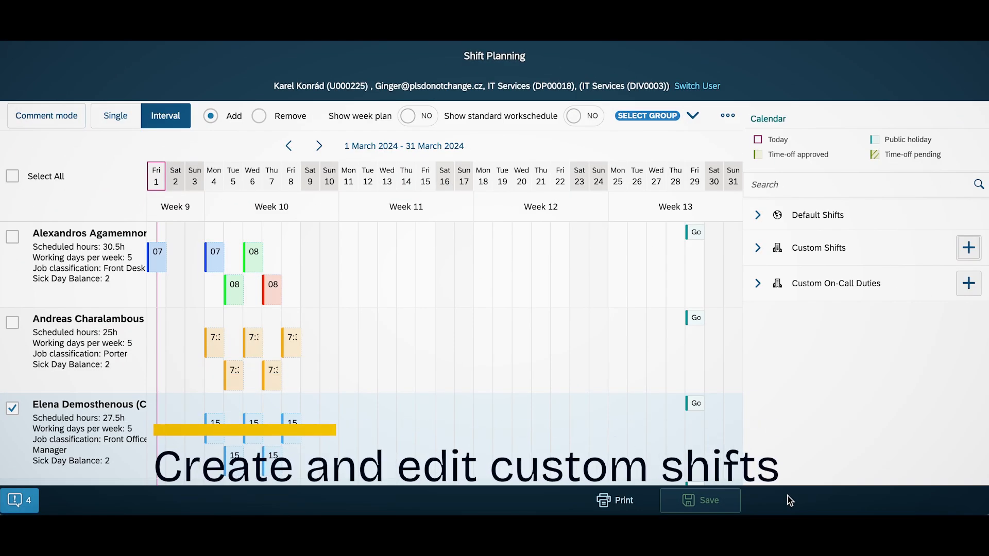
Step: Create a dark green 09:00–17:00 custom shift named 'Shift for Assembly department 2'
left_click(968, 247)
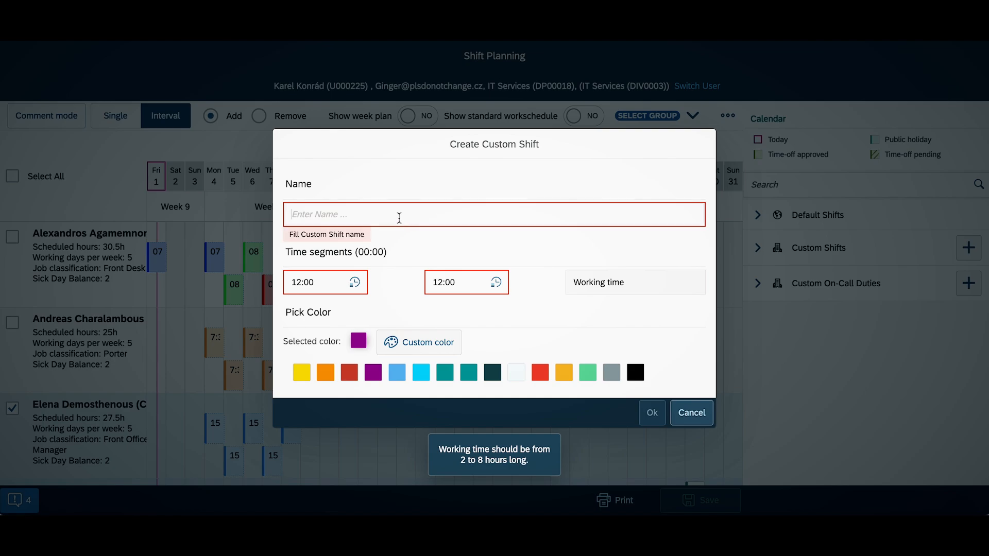
type("Shift for Assembly departmen")
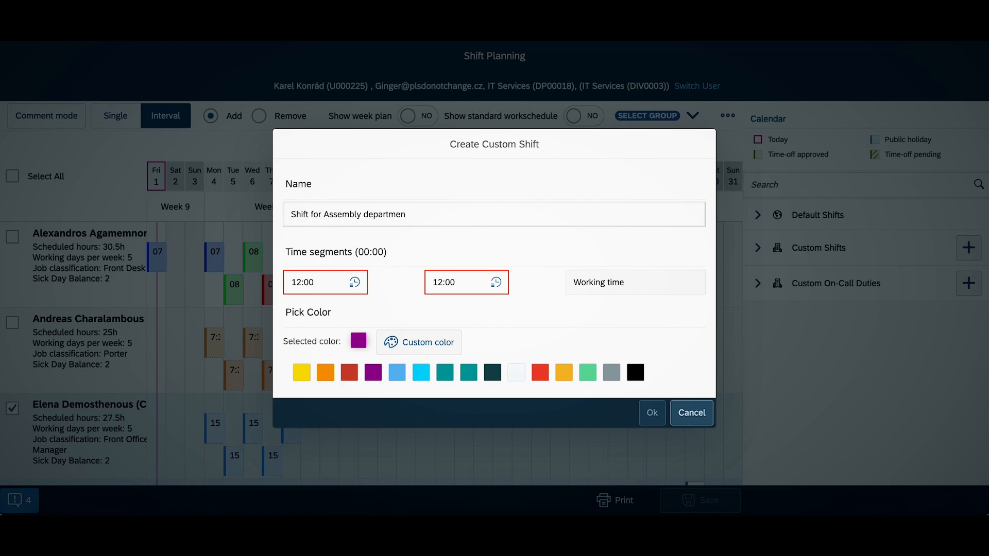
left_click(354, 282)
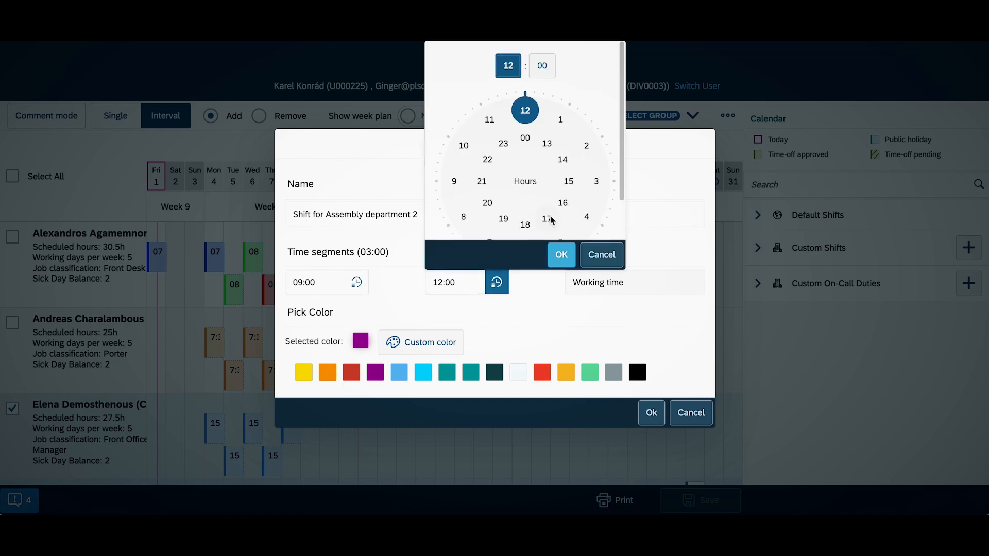
left_click(547, 218)
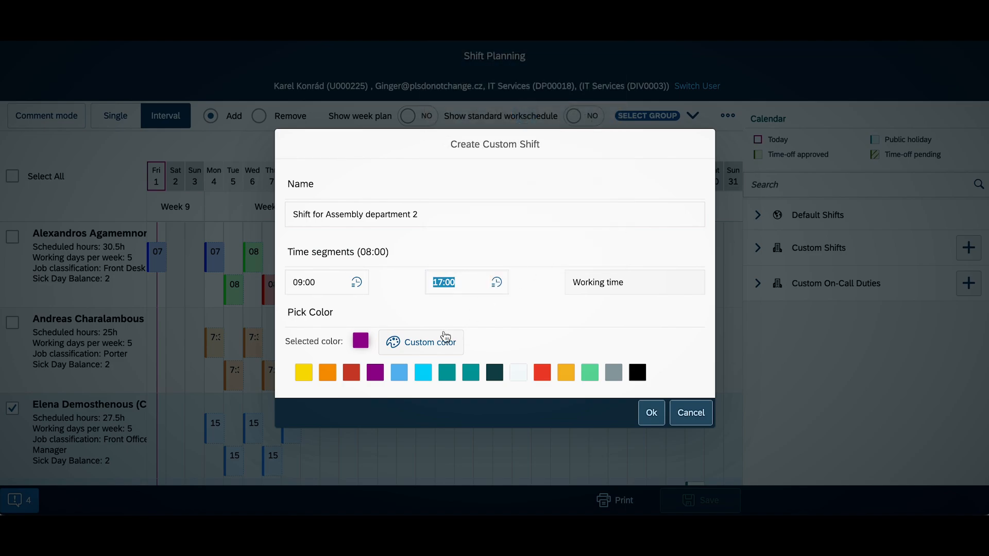
left_click(421, 342)
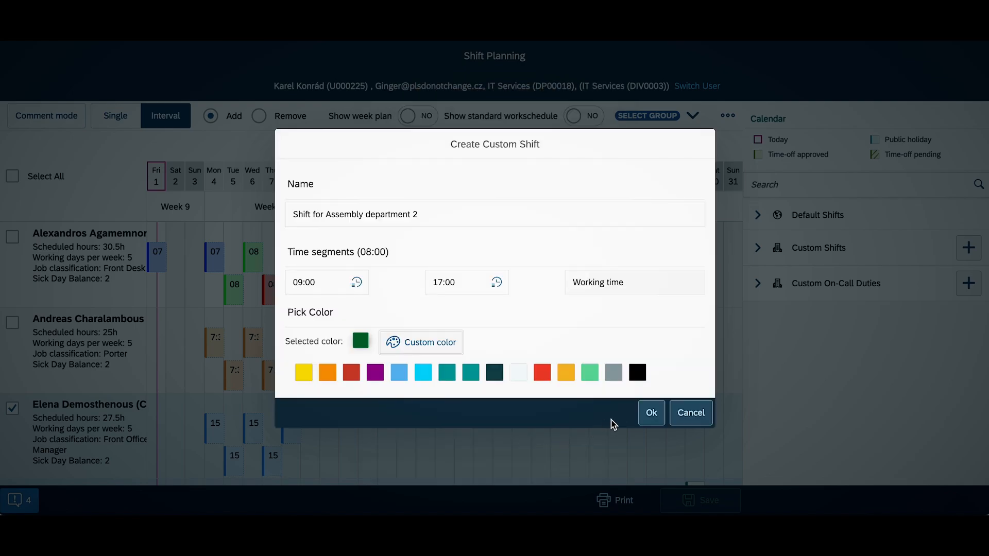
left_click(651, 413)
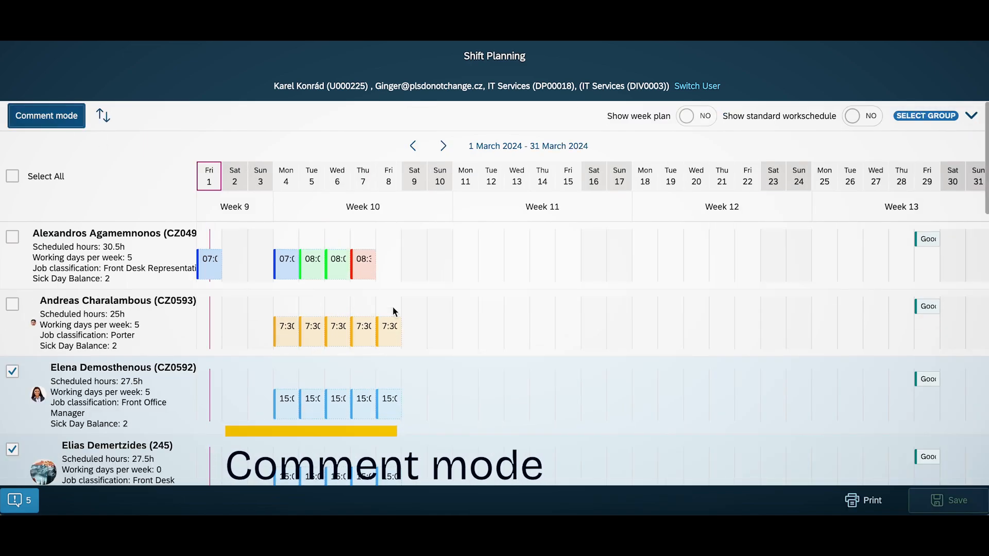
scroll("down", 3)
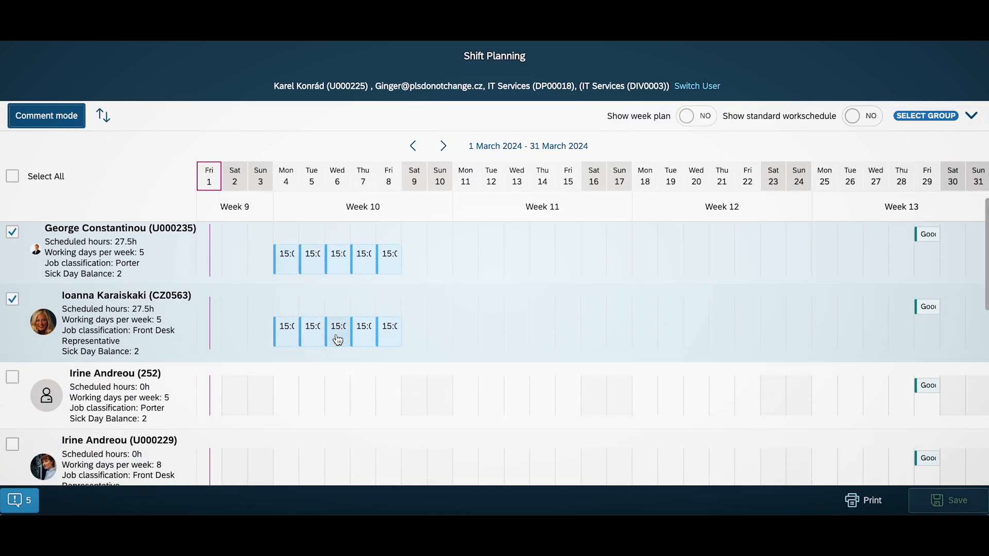
left_click(337, 327)
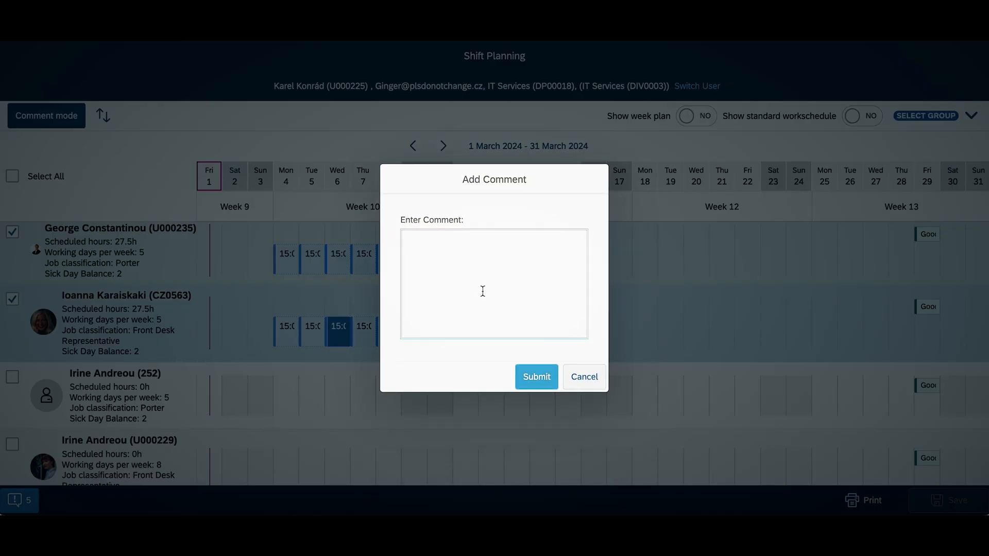
type("Please come tom")
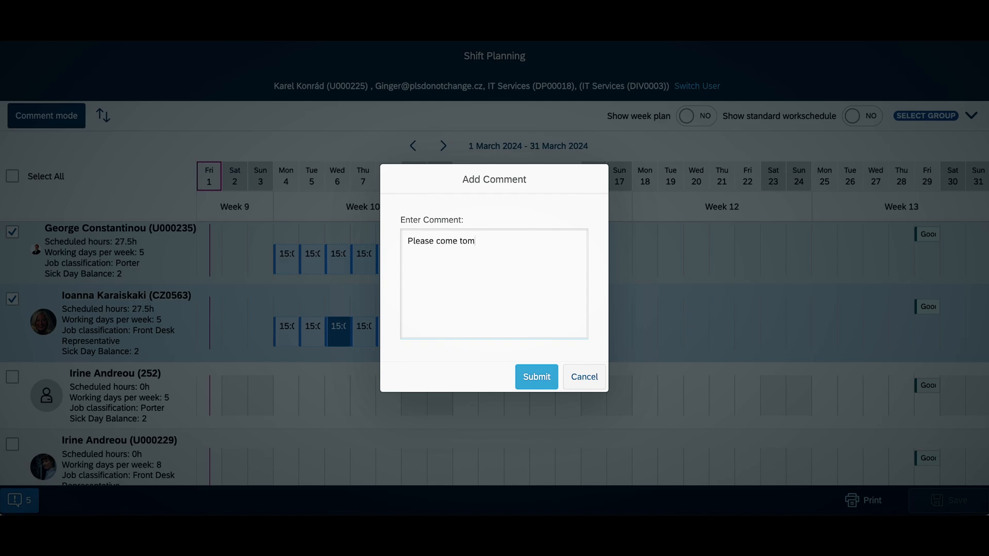
type("orrow 5 minut")
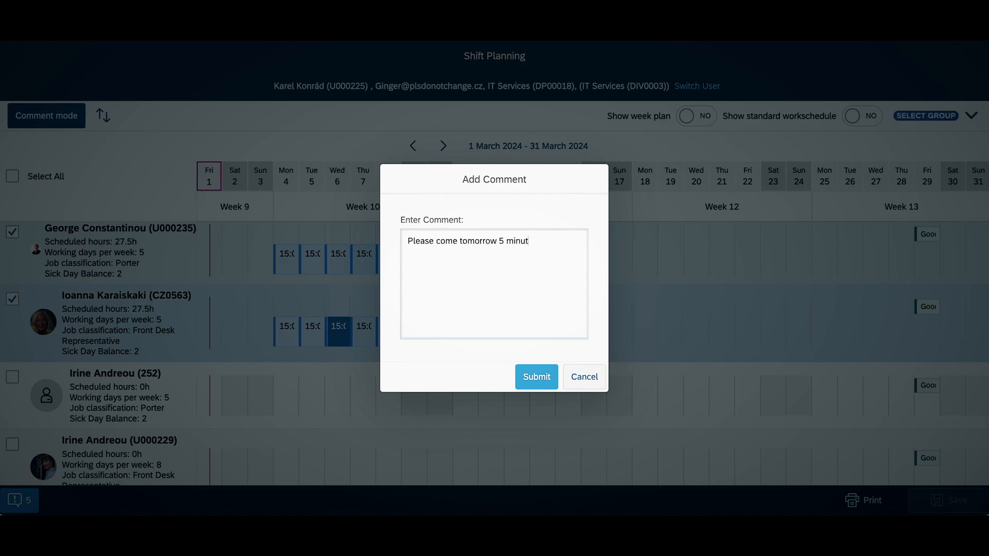
type("es earlier")
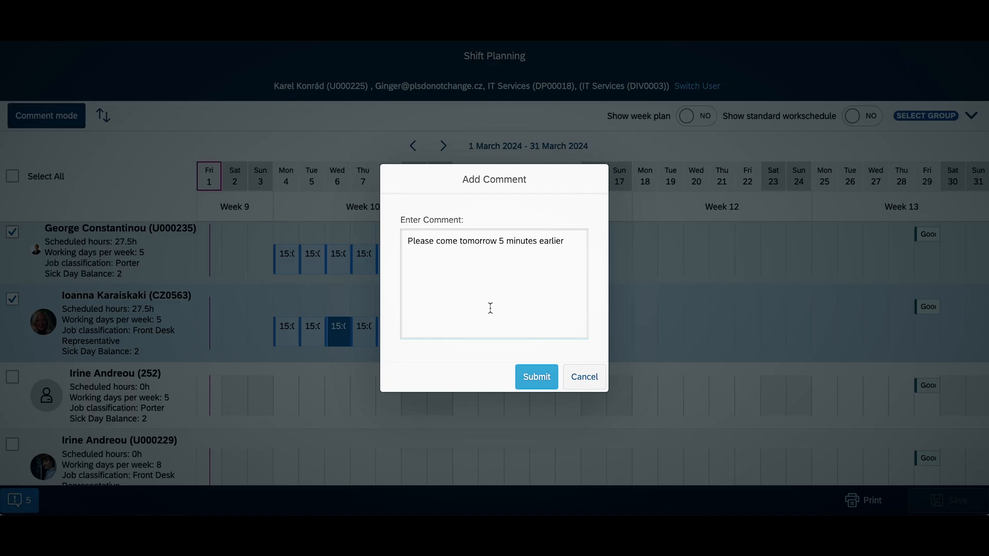
left_click(536, 376)
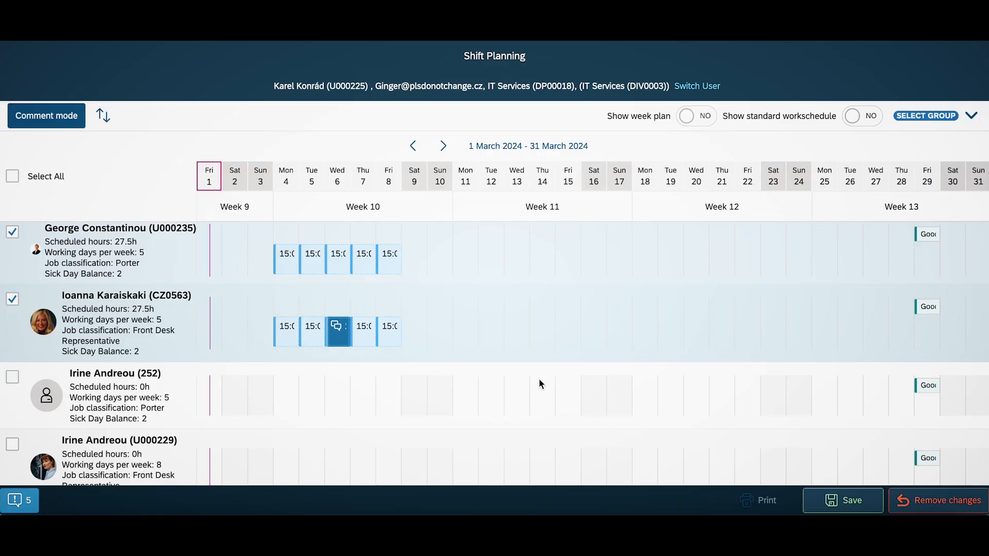
mouse_move(337, 326)
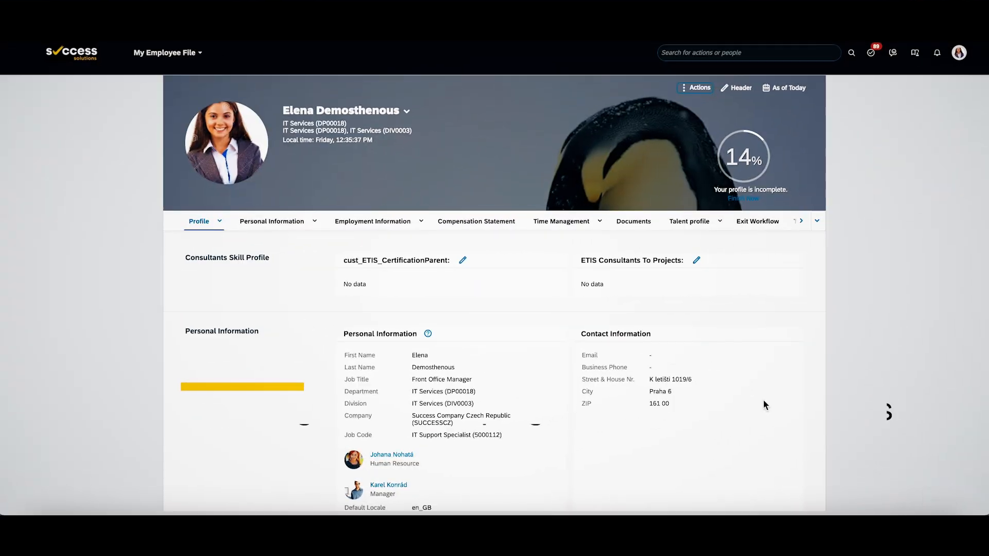
left_click(561, 222)
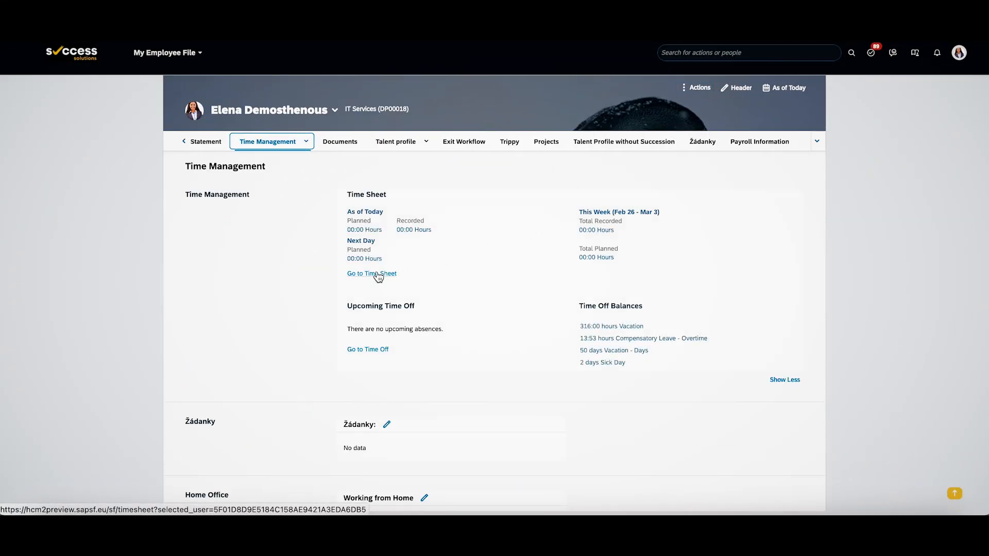
left_click(371, 273)
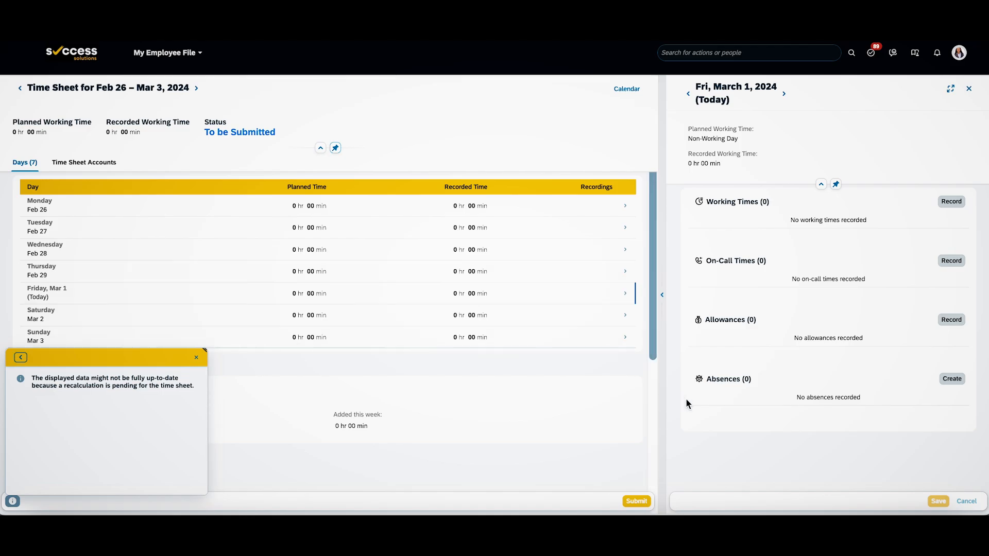
left_click(196, 88)
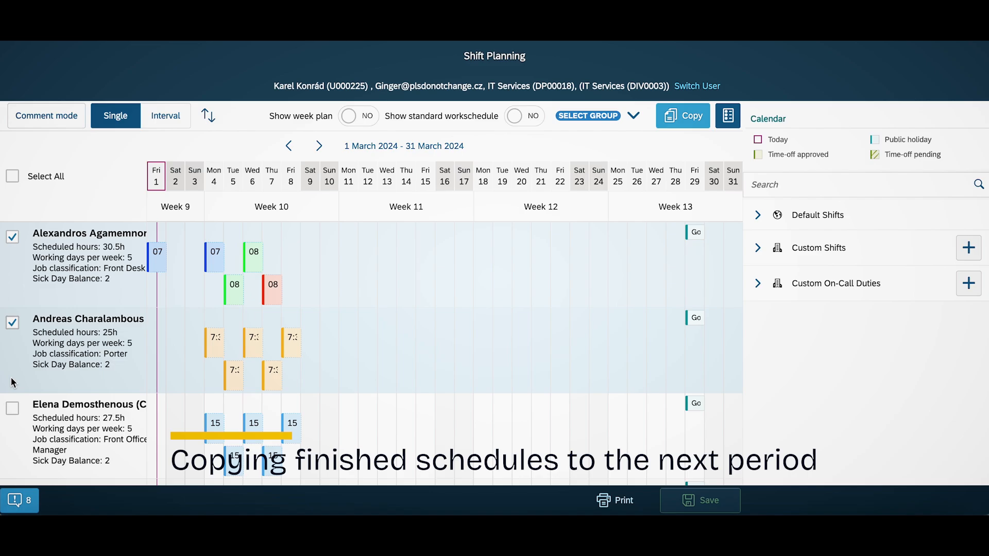
Step: Copy the selected employees' 1–8 March schedules into 5–12 April 2024
left_click(683, 116)
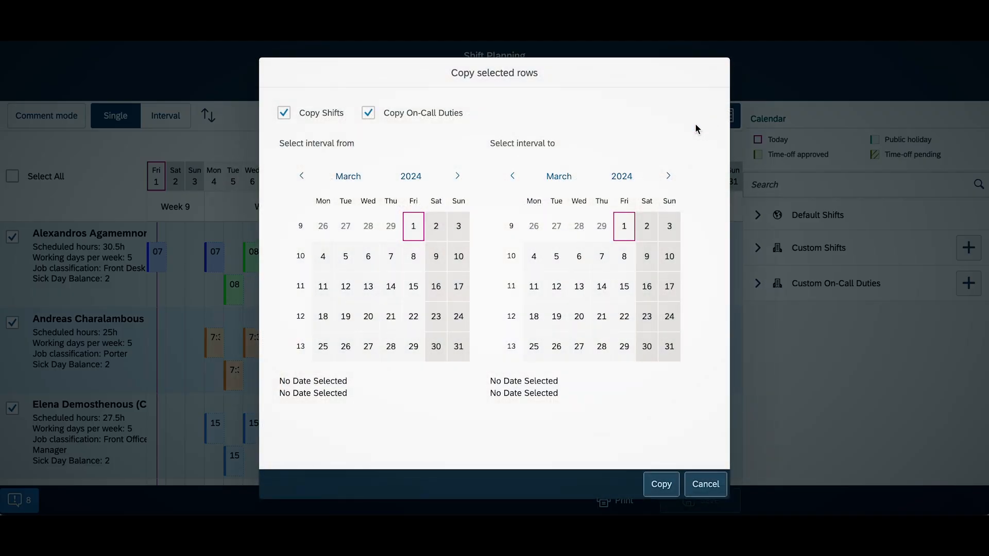
left_click(414, 256)
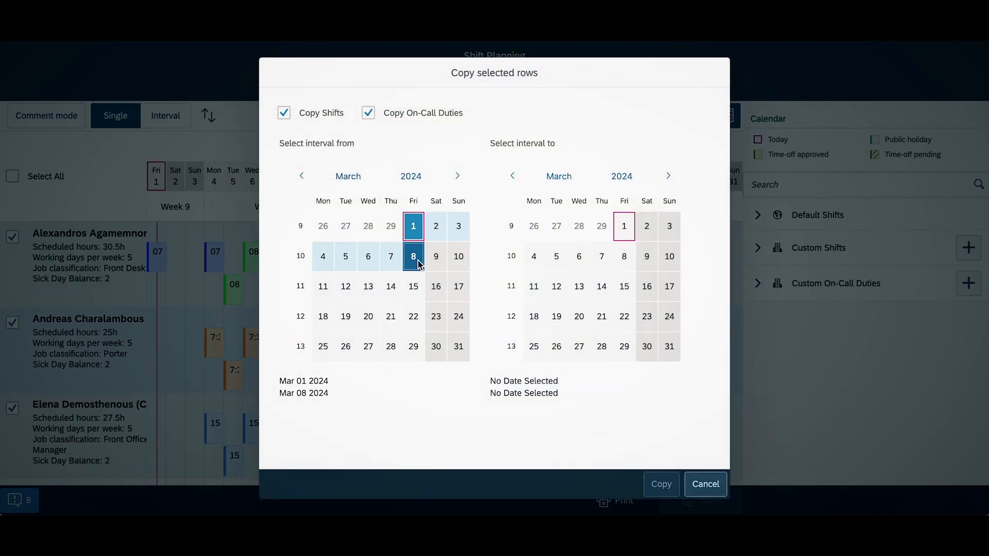
left_click(668, 176)
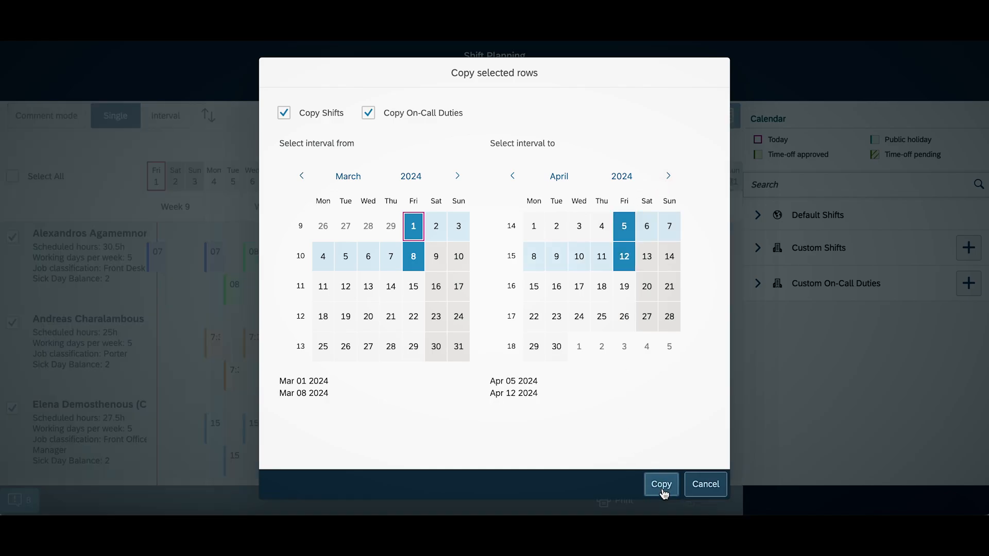
left_click(661, 484)
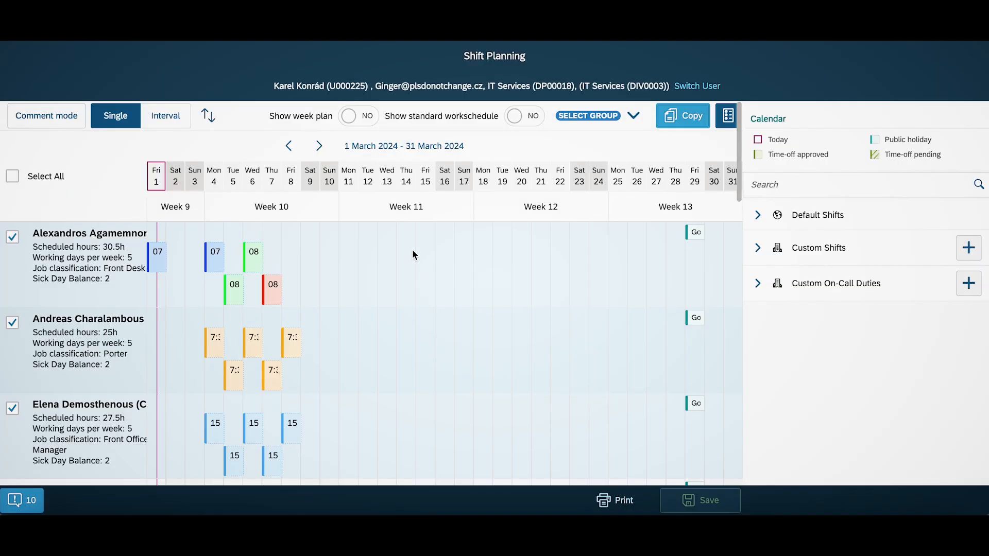
left_click(320, 145)
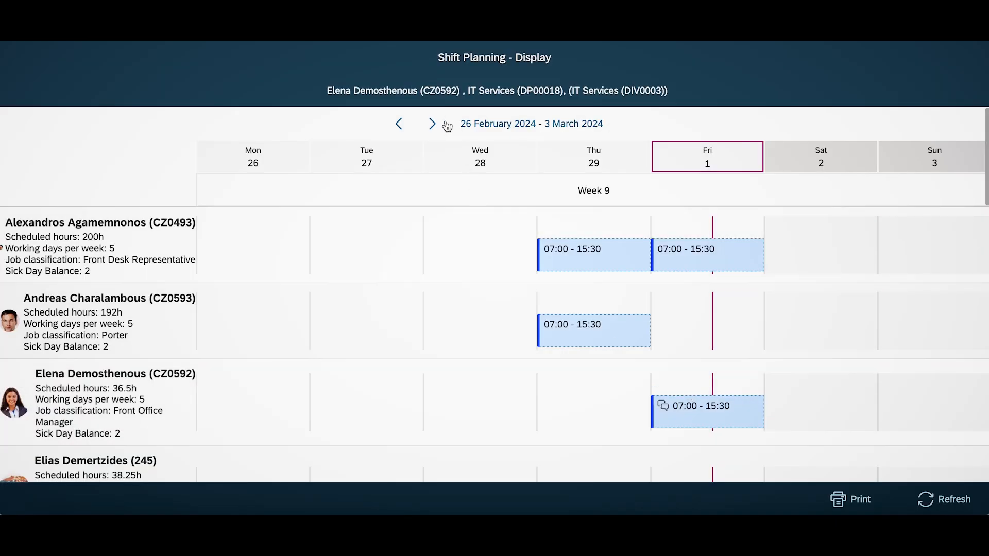
Step: Show the 4–10 March week in the employee display and start printing it
left_click(432, 124)
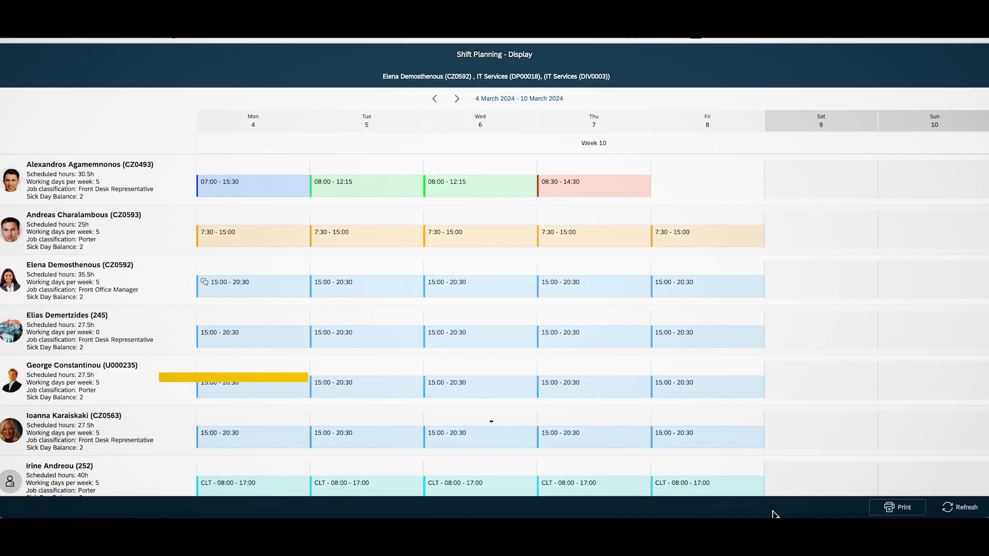
left_click(896, 507)
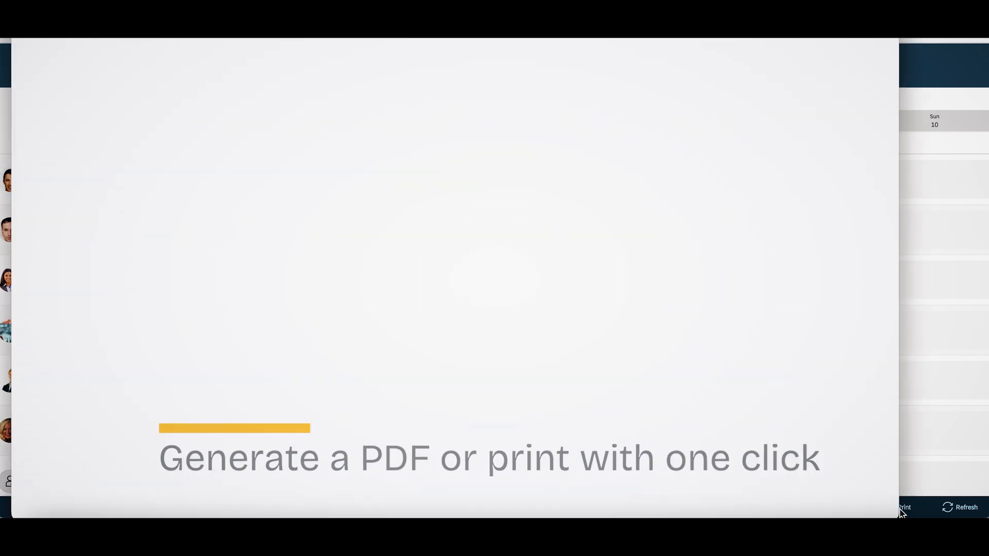